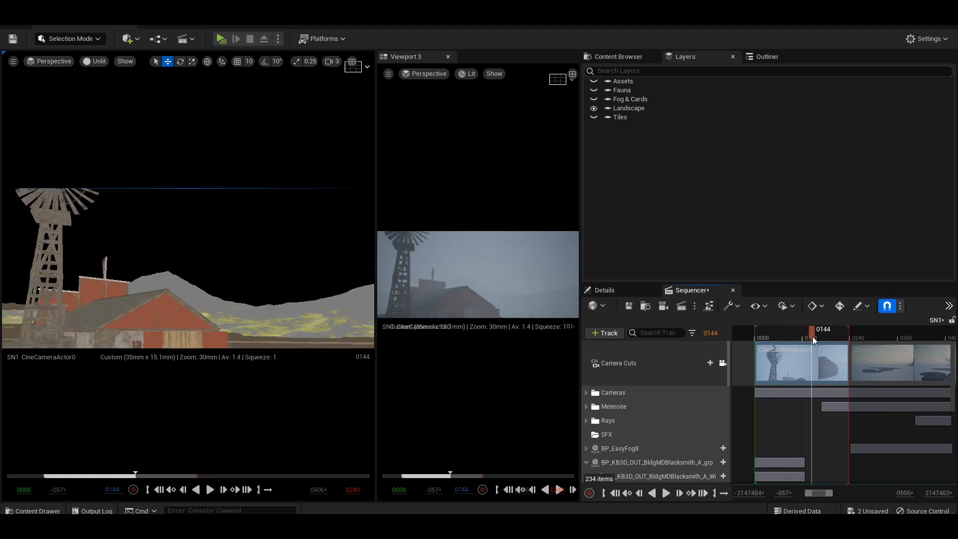
Step: Look through and pilot CineCameraActor0 in the second viewport, framing the foggy windmill farm
{"action": "left_click", "coordinate": [814, 329]}
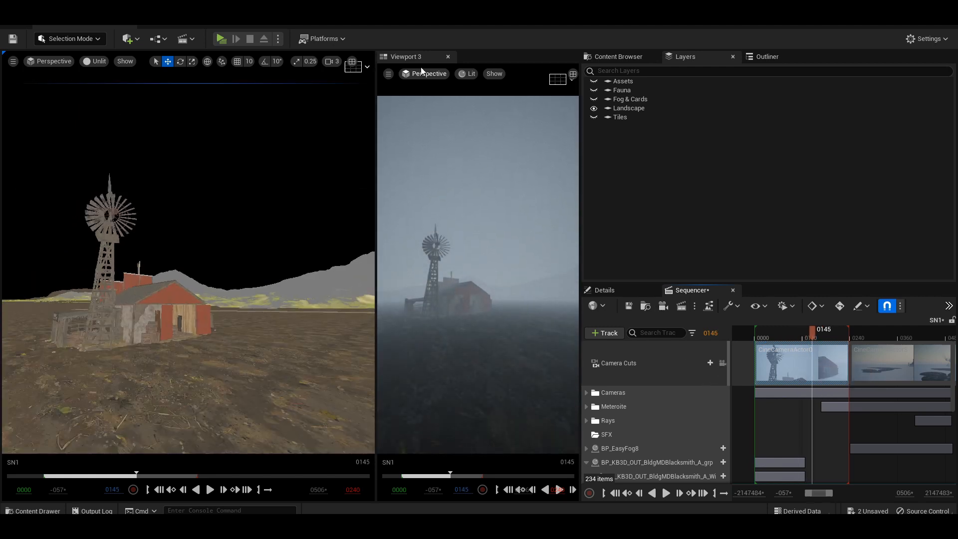
{"action": "left_click", "coordinate": [429, 73]}
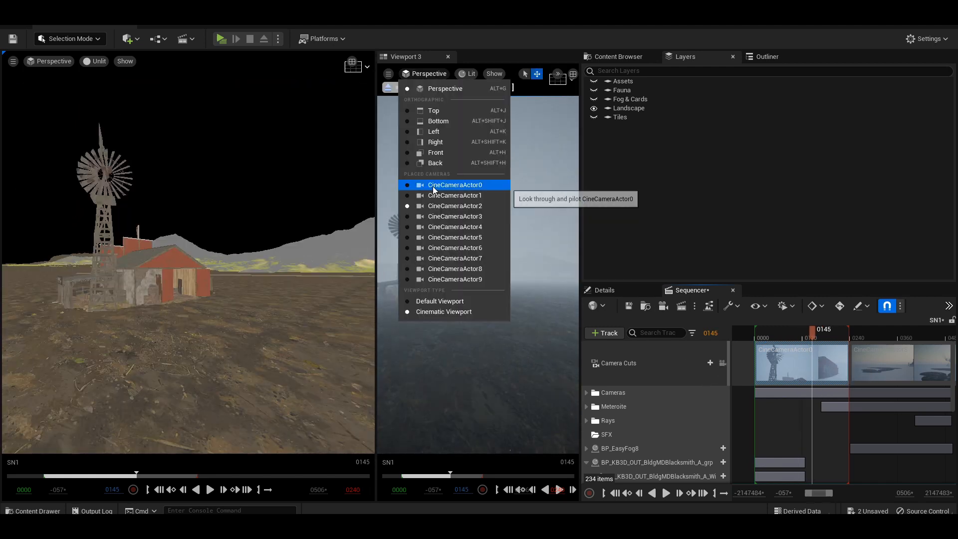
{"action": "left_click", "coordinate": [456, 185]}
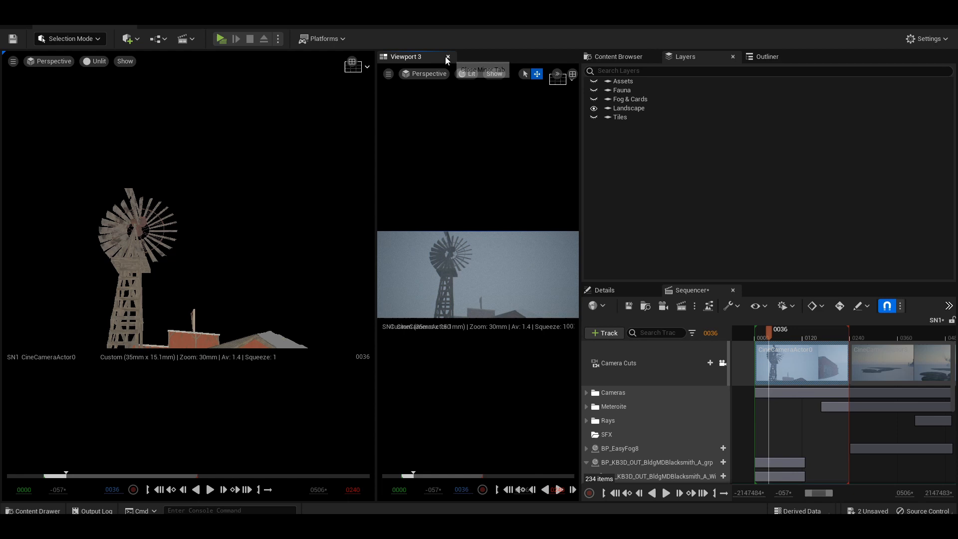
Step: Close the second viewport and scrub ahead to the CineCameraActor8 misty landscape shot at frame 0240
{"action": "left_click", "coordinate": [448, 57]}
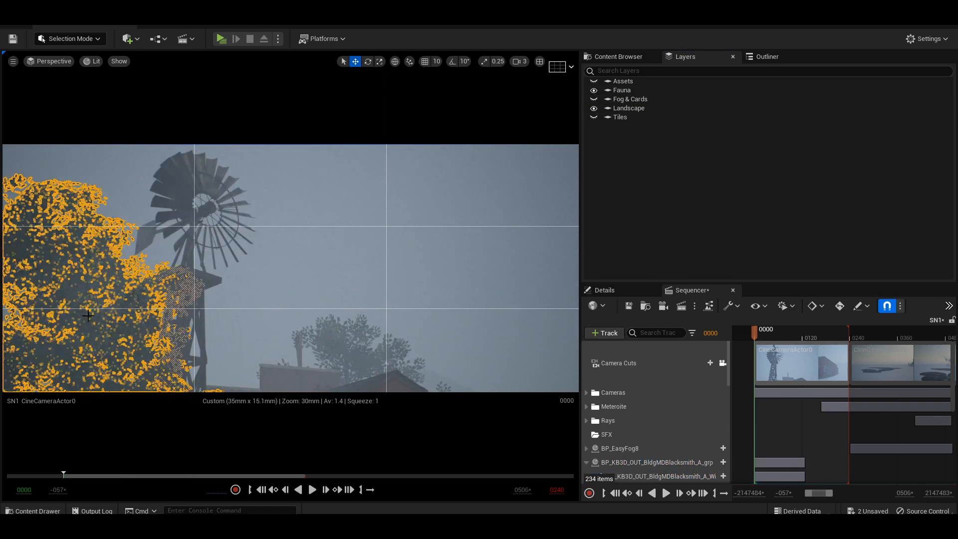
{"action": "left_click_drag", "start_coordinate": [63, 473], "coordinate": [154, 473]}
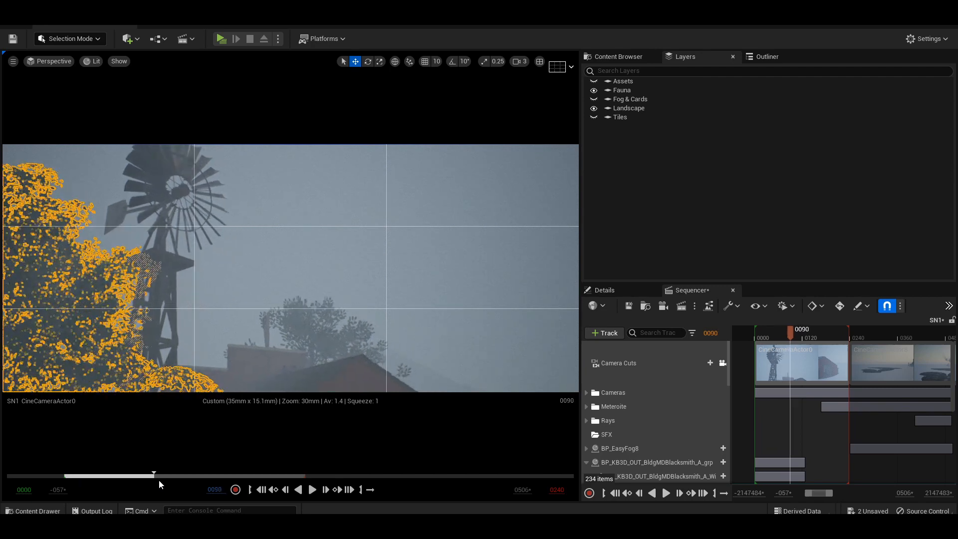
{"action": "left_click", "coordinate": [261, 489]}
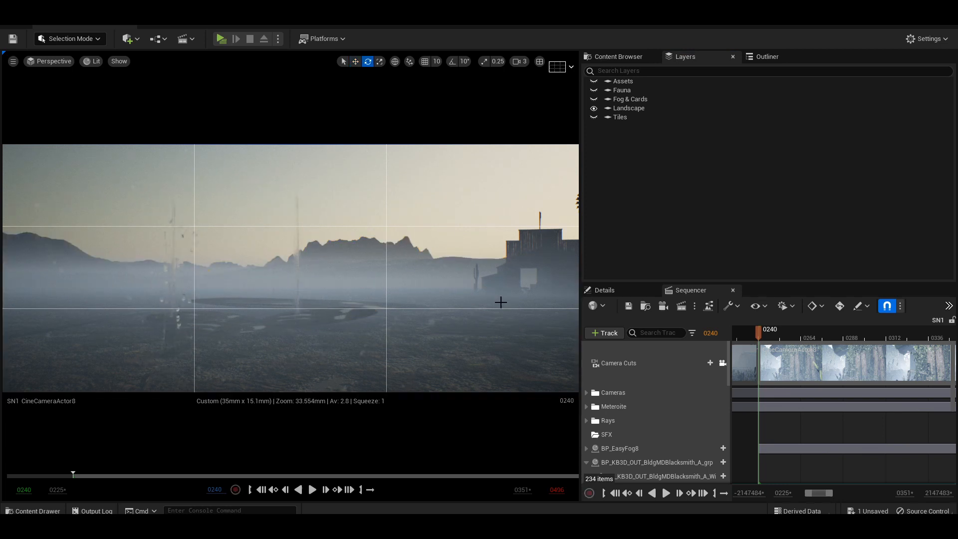
Step: Return the view to Lit shading and toggle the Fog & Cards and Fauna layers' visibility
{"action": "left_click", "coordinate": [92, 61]}
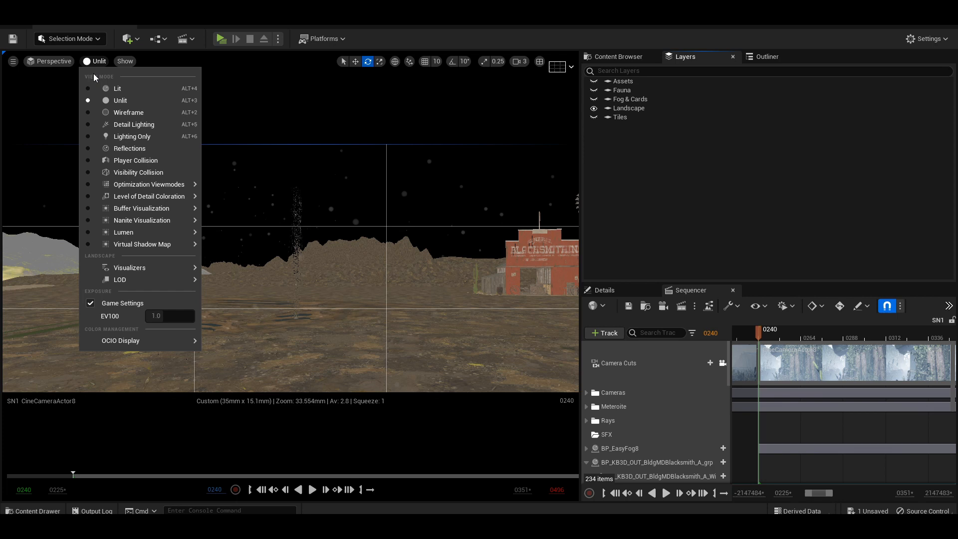
{"action": "left_click", "coordinate": [118, 88]}
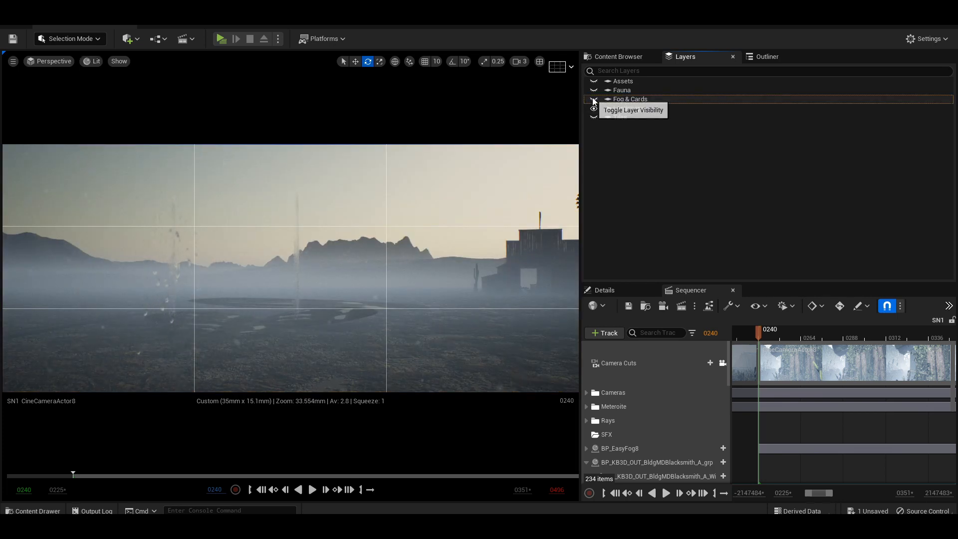
{"action": "left_click", "coordinate": [594, 99]}
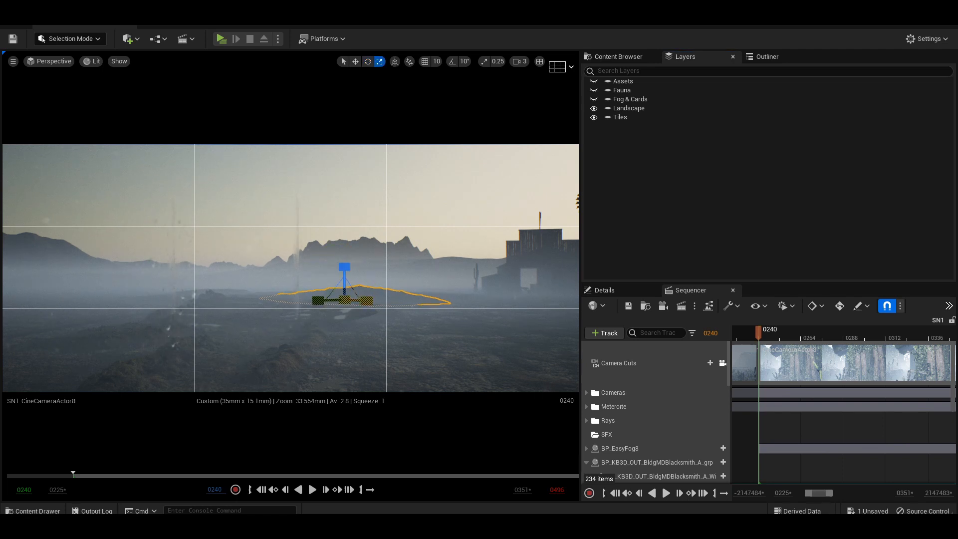
{"action": "left_click", "coordinate": [594, 81]}
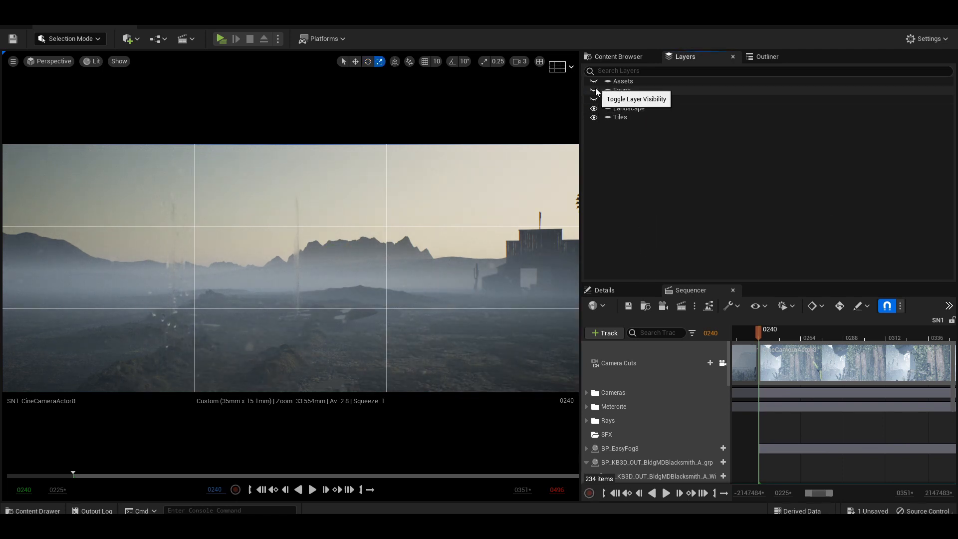
{"action": "left_click", "coordinate": [594, 99]}
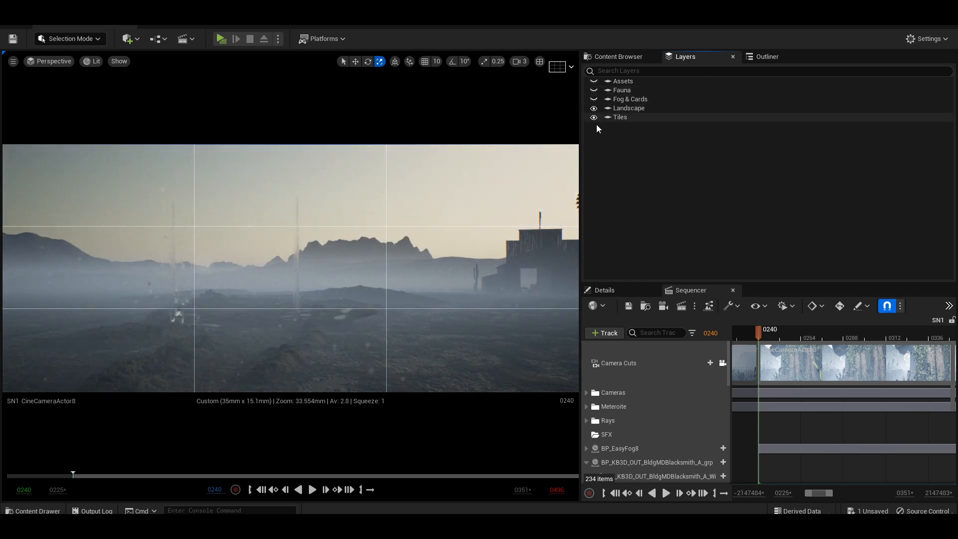
Step: Scrub the alley shot forward through frame 0320 to frame 0488, toward the green-lit barn
{"action": "left_click_drag", "start_coordinate": [73, 475], "coordinate": [123, 475]}
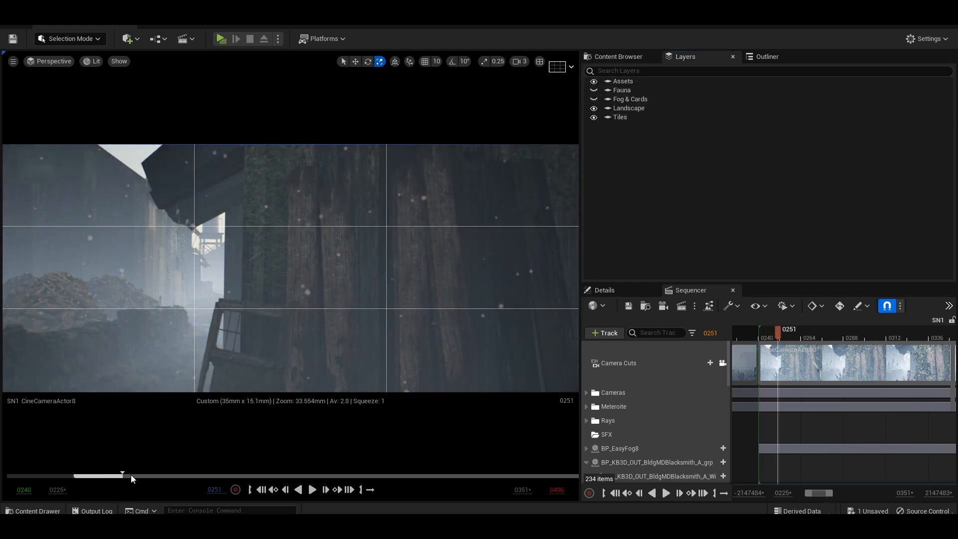
{"action": "left_click_drag", "start_coordinate": [123, 476], "coordinate": [432, 475]}
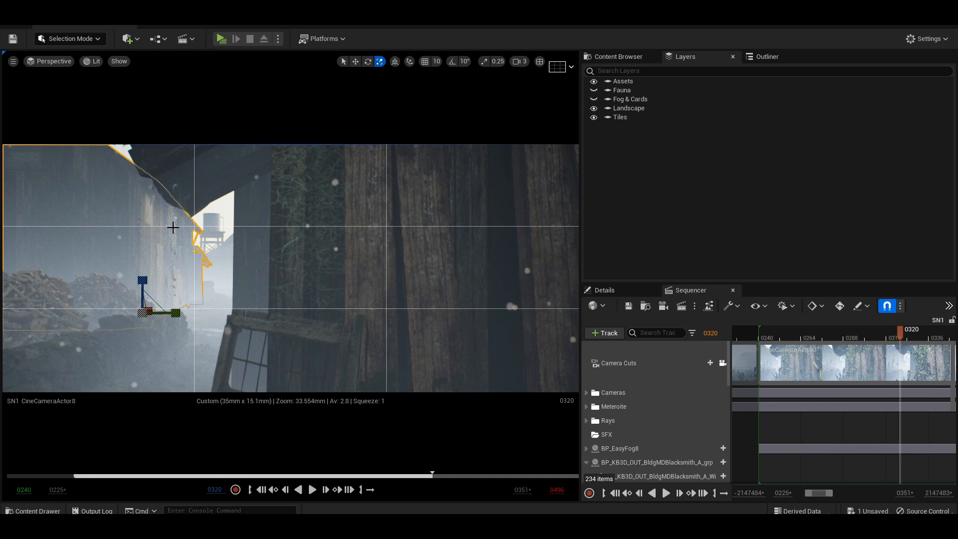
{"action": "left_click_drag", "start_coordinate": [432, 475], "coordinate": [467, 475]}
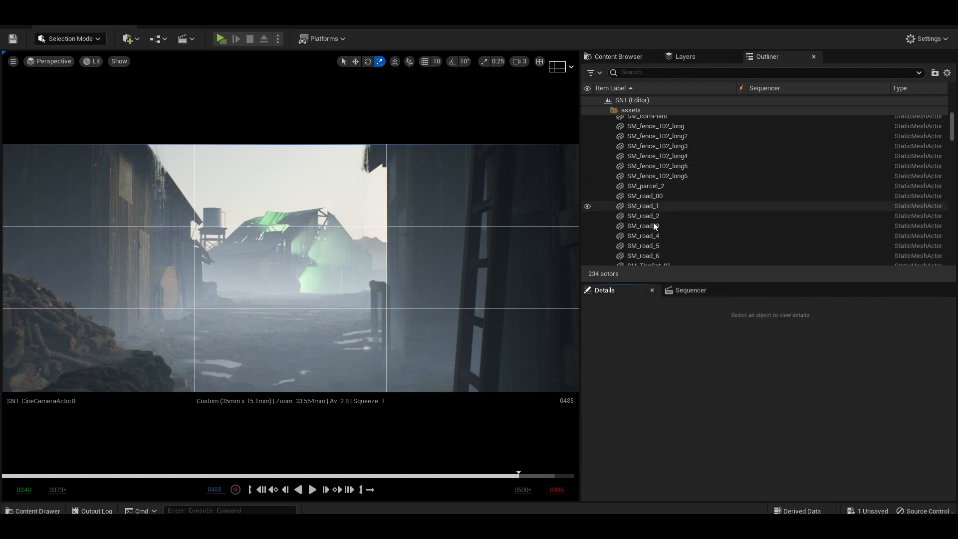
Step: Set Ultra_Dynamic_Weather2 under Main Lighting > Fog to Rain_Thunderstorm and filter its details by 'rain'
{"action": "left_click", "coordinate": [607, 109]}
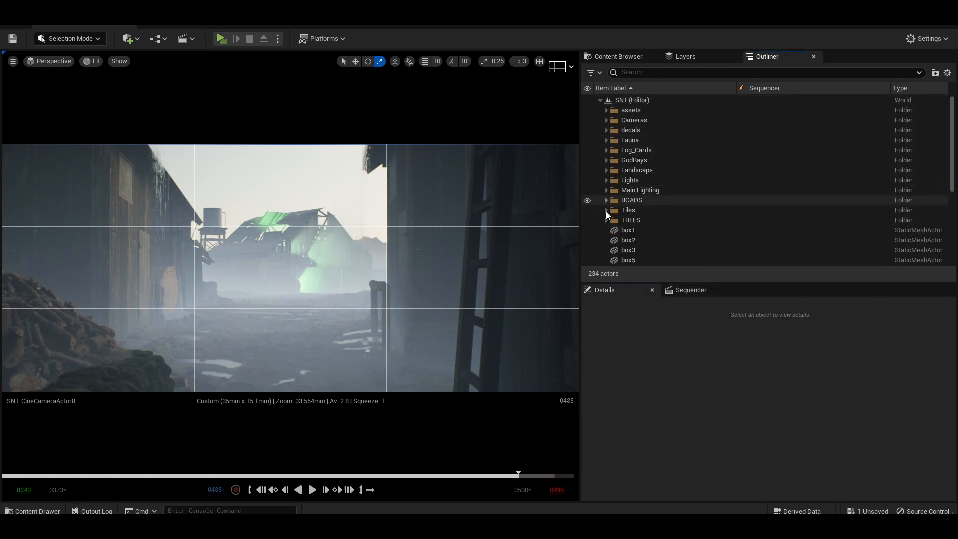
{"action": "left_click", "coordinate": [670, 220]}
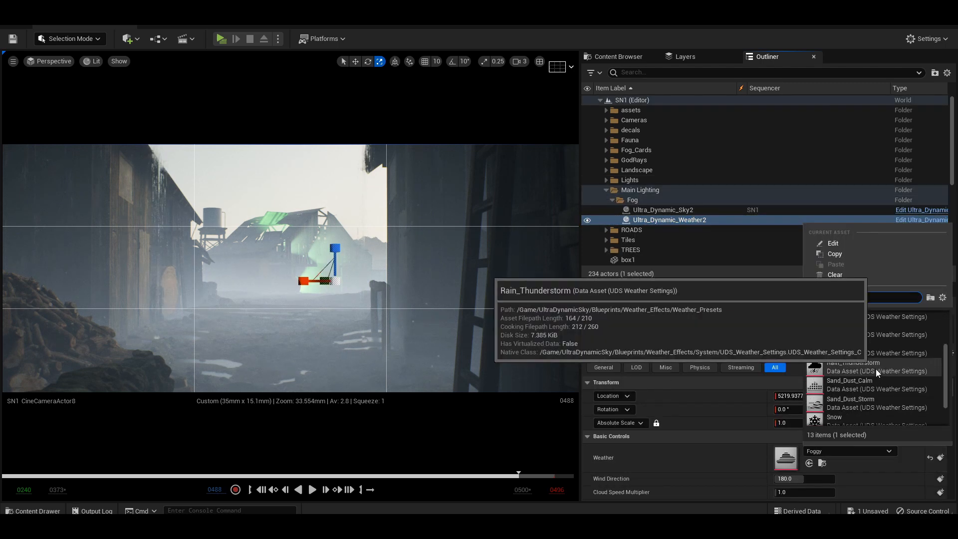
{"action": "left_click", "coordinate": [853, 367]}
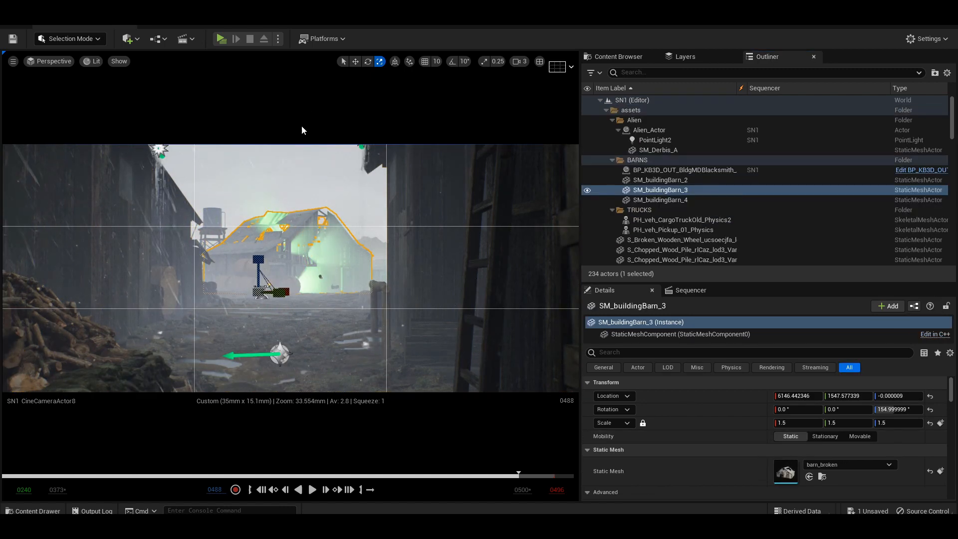
{"action": "mouse_move", "coordinate": [262, 489]}
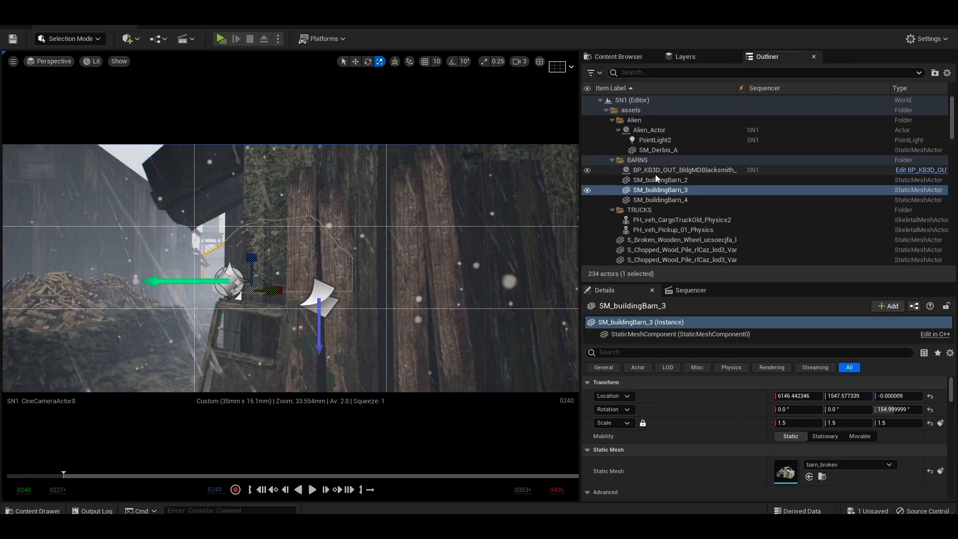
{"action": "left_click", "coordinate": [670, 219]}
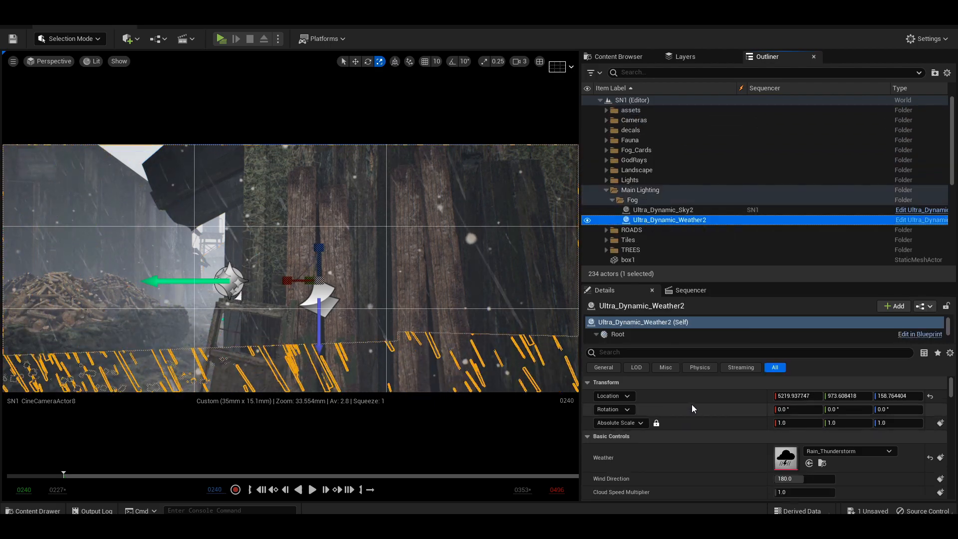
{"action": "type", "text": "rain"}
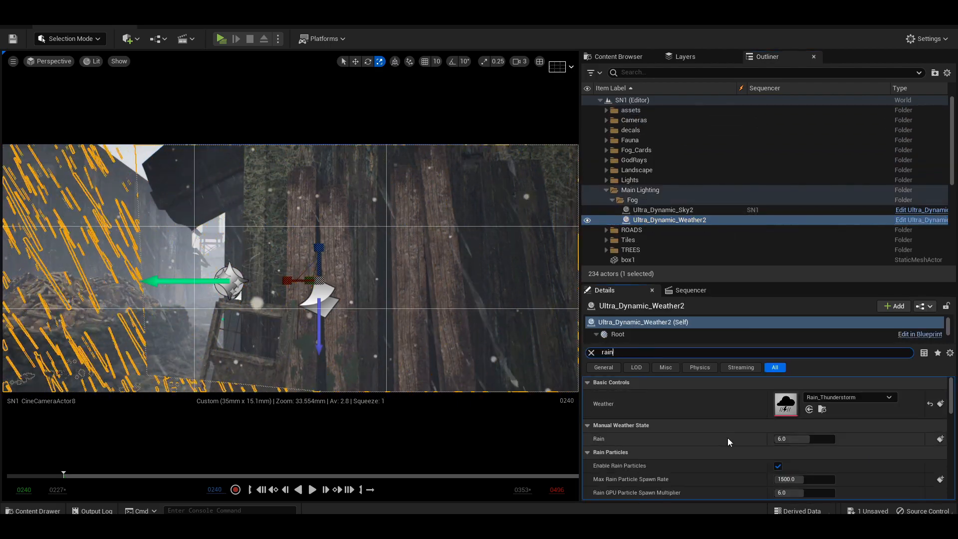
{"action": "scroll", "scroll_direction": "down", "scroll_amount": 3}
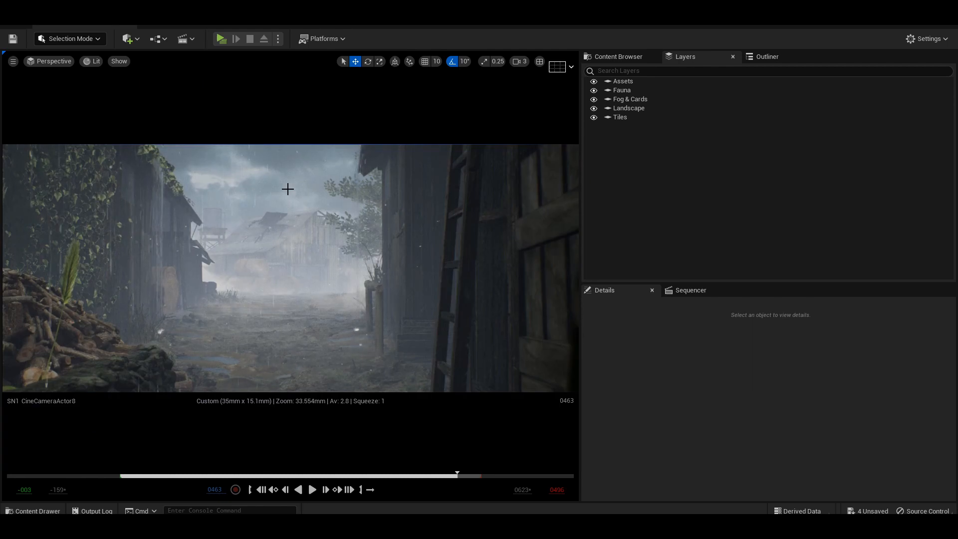
Step: Load the SN3 barn interior level at frame 0
{"action": "left_click", "coordinate": [367, 62]}
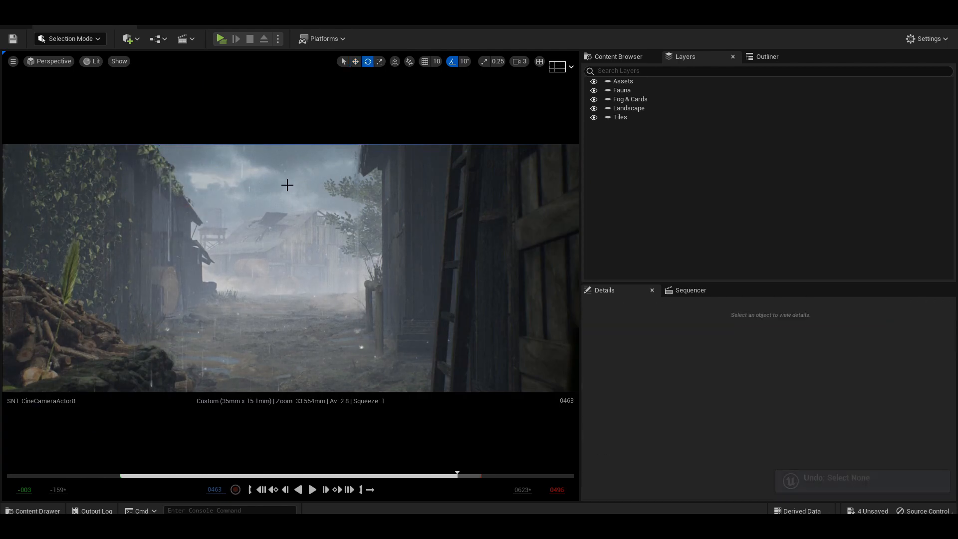
{"action": "left_click", "coordinate": [361, 158]}
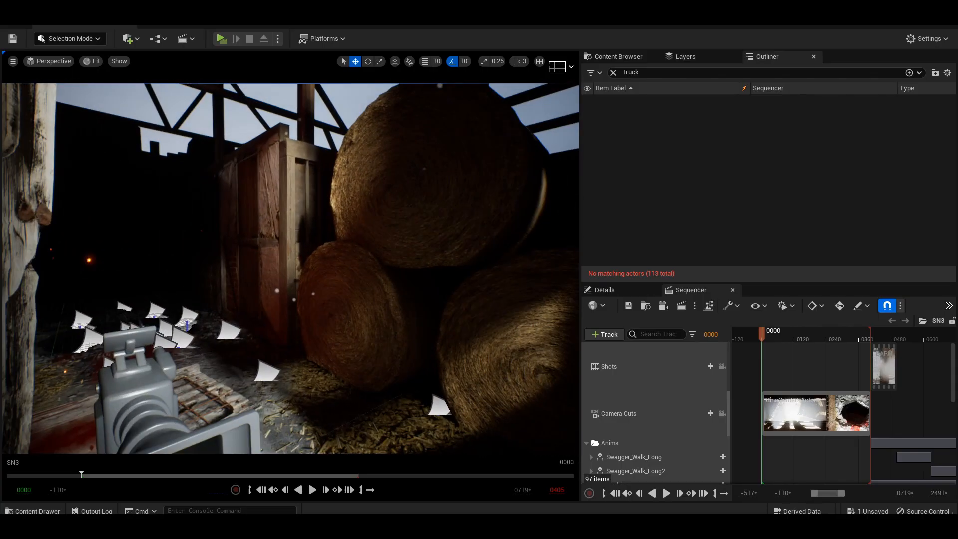
Step: Switch the barn interior to Unlit shading and bring up its Layers list
{"action": "left_click", "coordinate": [95, 61]}
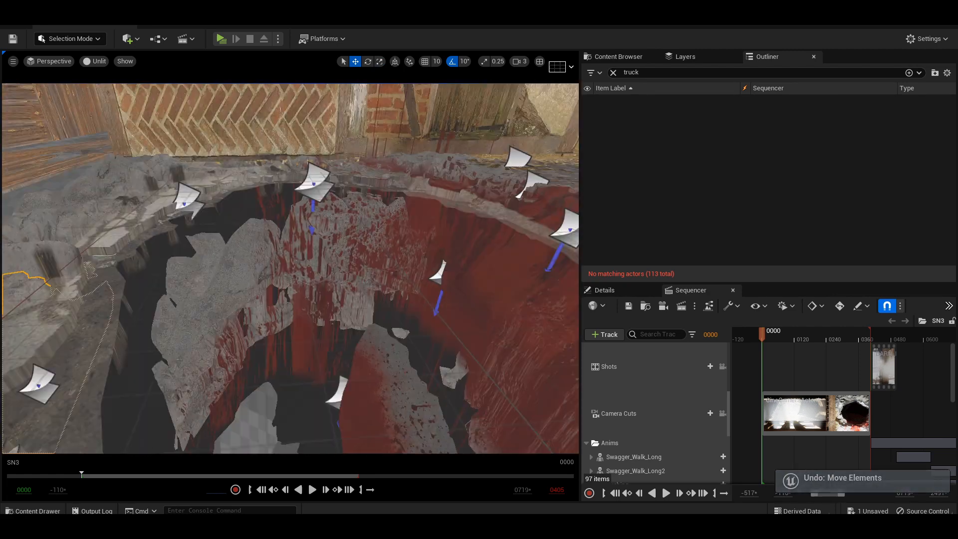
{"action": "left_click", "coordinate": [686, 56]}
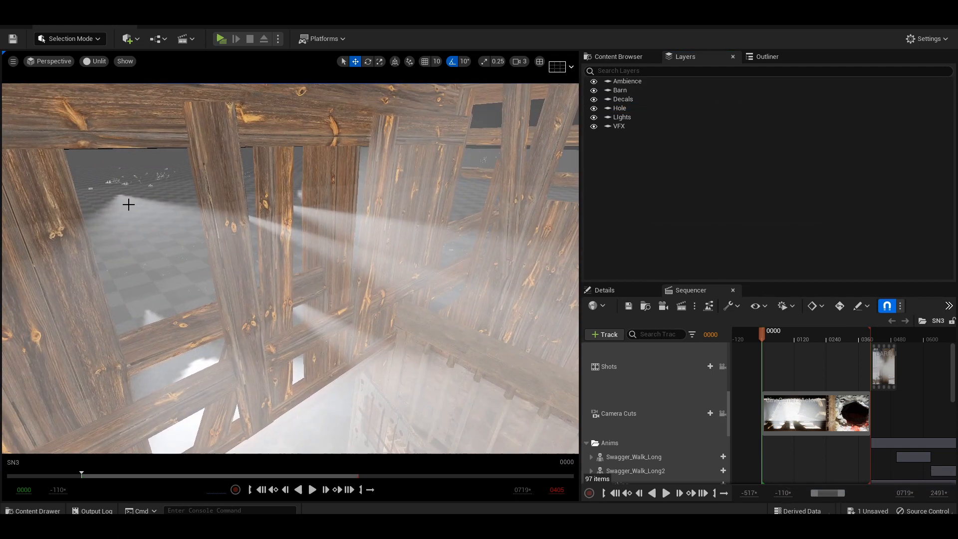
Step: Scrub through the firefighter walk, helmet close-up and boots shots, then unlock Camera Cuts to see the burnt barn set
{"action": "left_click", "coordinate": [766, 56]}
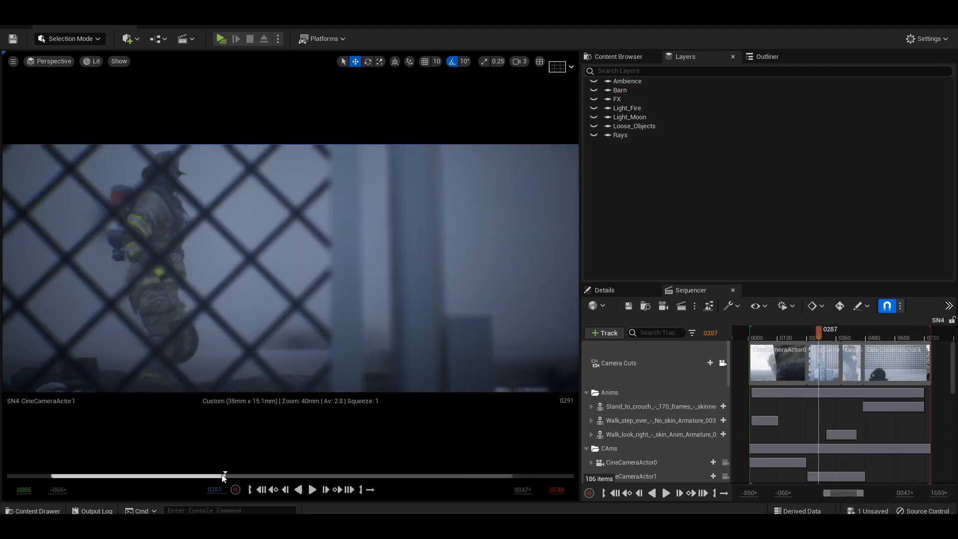
{"action": "left_click_drag", "start_coordinate": [224, 475], "coordinate": [276, 475]}
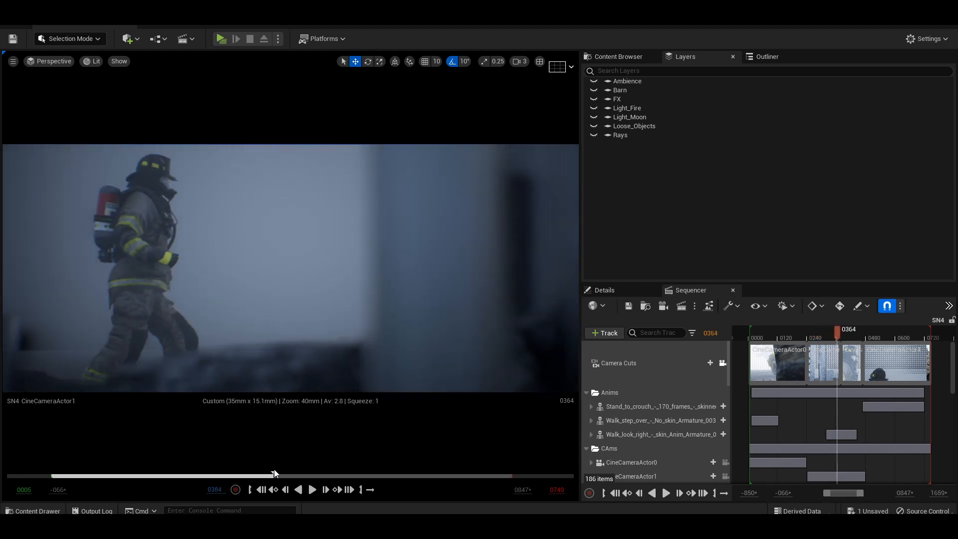
{"action": "left_click_drag", "start_coordinate": [274, 476], "coordinate": [301, 475]}
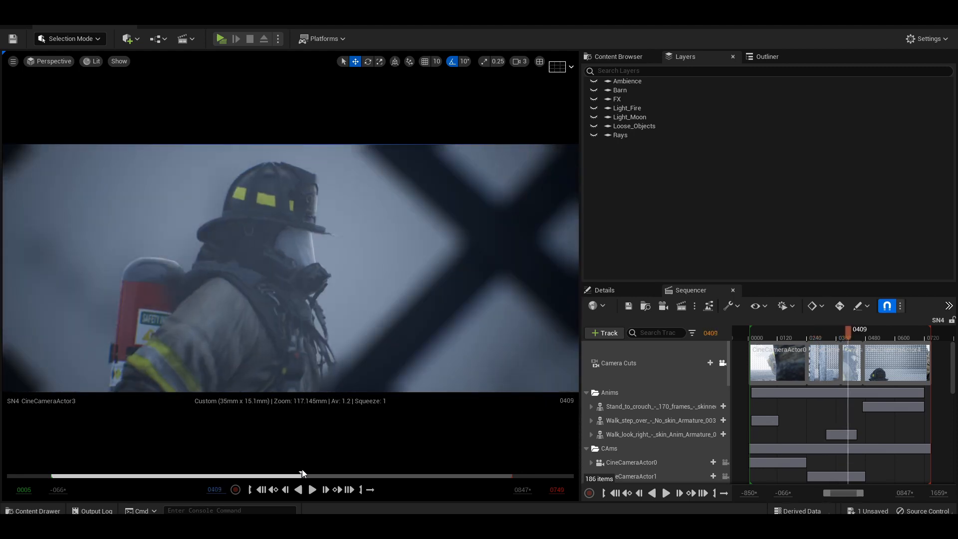
{"action": "left_click_drag", "start_coordinate": [848, 329], "coordinate": [771, 328]}
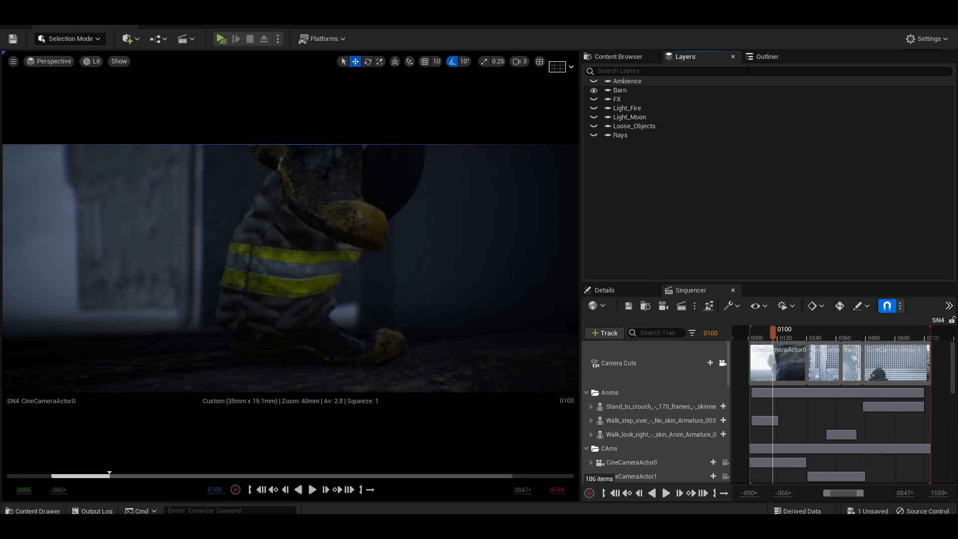
{"action": "left_click", "coordinate": [767, 56]}
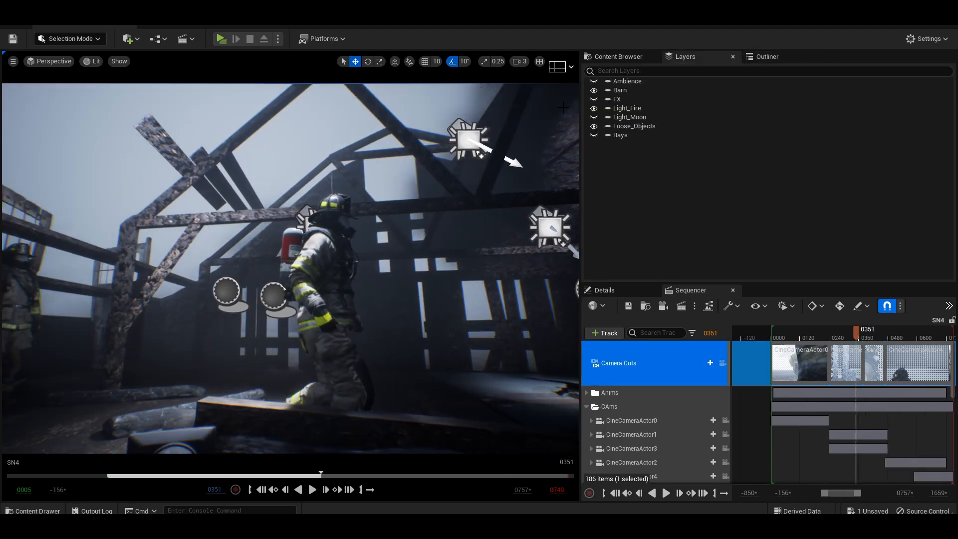
Step: Select FillLight_Spot under Lights_Fire > LightParent_Fire > FillLightParent to show its spotlight settings
{"action": "left_click", "coordinate": [767, 56]}
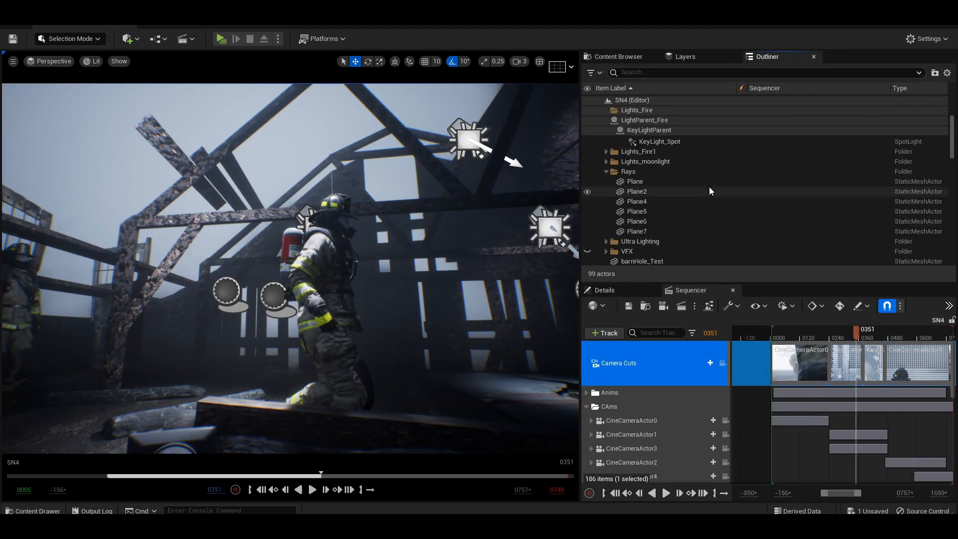
{"action": "left_click", "coordinate": [658, 160]}
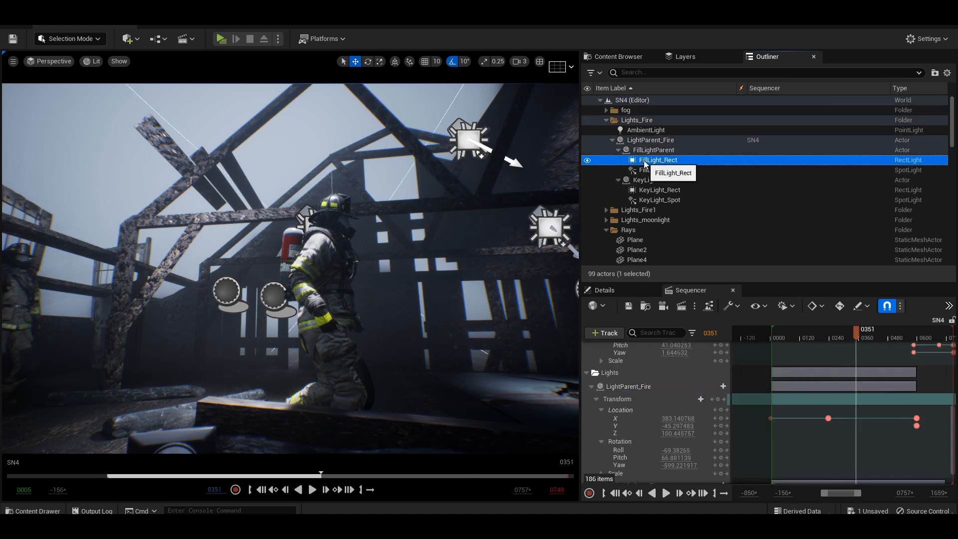
{"action": "left_click", "coordinate": [659, 190]}
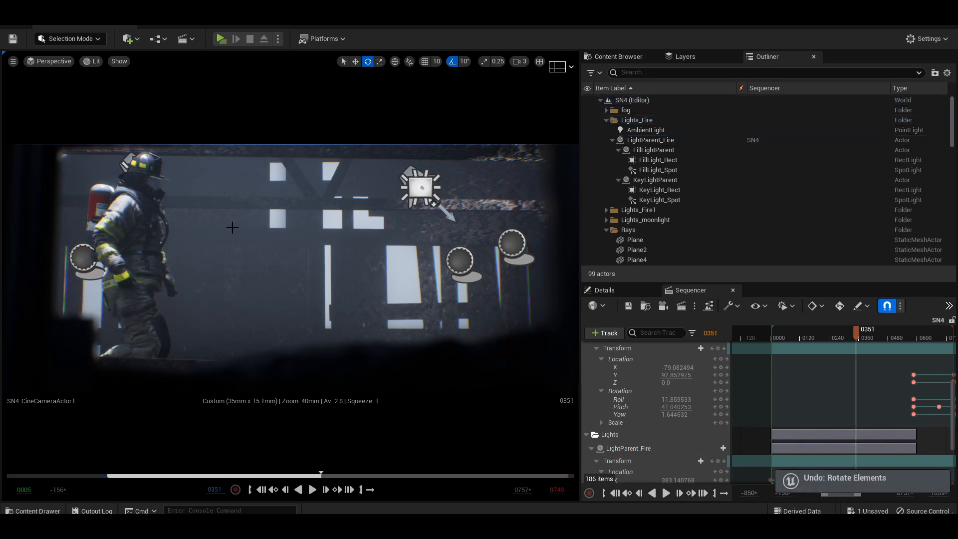
{"action": "left_click", "coordinate": [684, 55]}
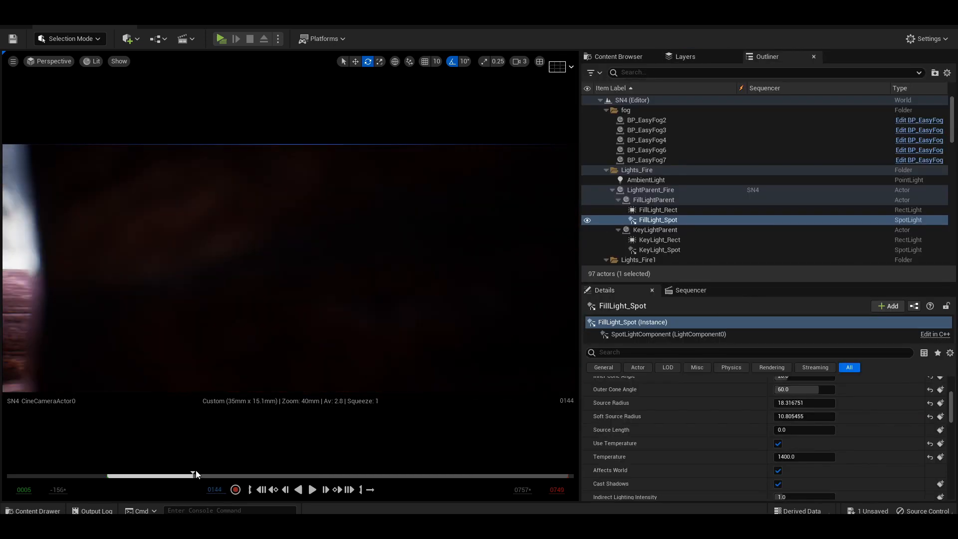
Step: Scrub to the firefighter helmet close-up and step back to its keyframe
{"action": "left_click_drag", "start_coordinate": [195, 475], "coordinate": [313, 475]}
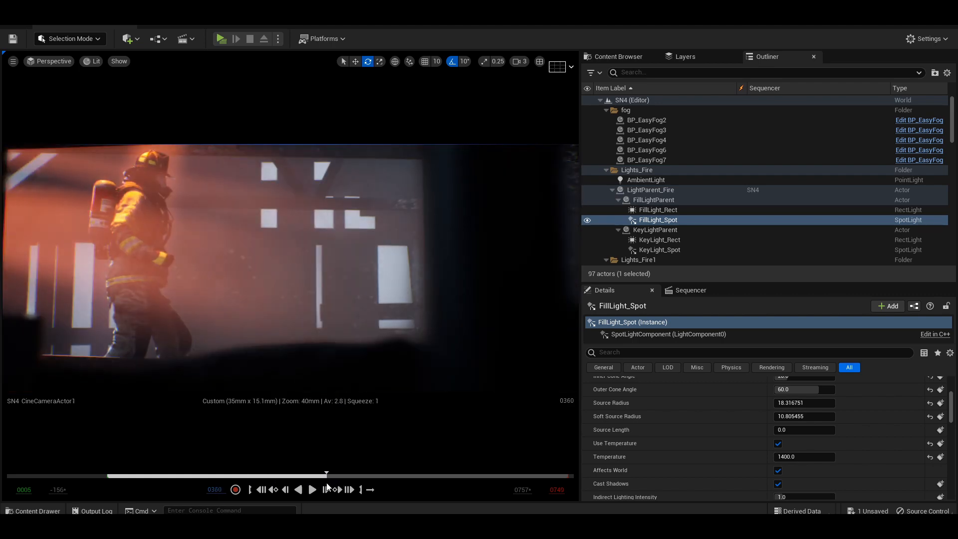
{"action": "left_click_drag", "start_coordinate": [326, 475], "coordinate": [344, 475]}
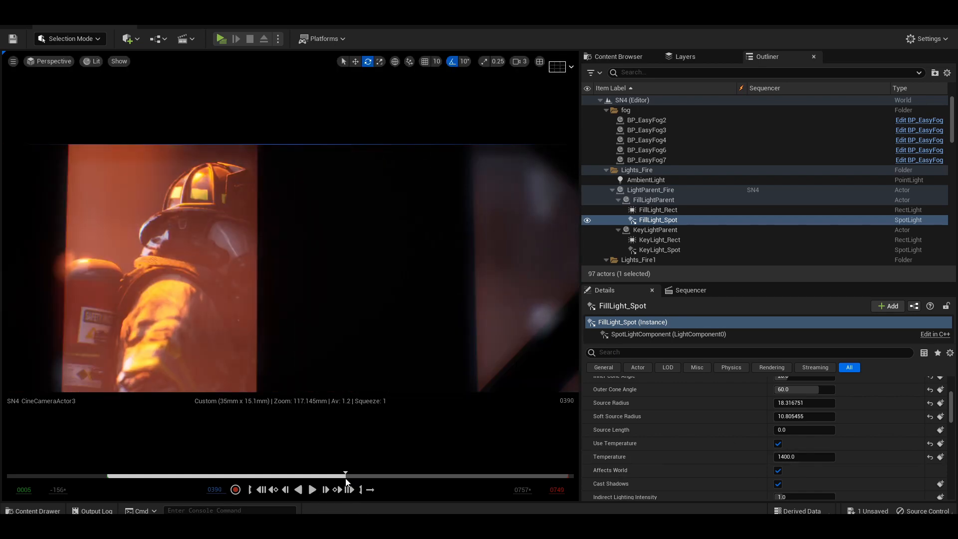
{"action": "left_click", "coordinate": [273, 489]}
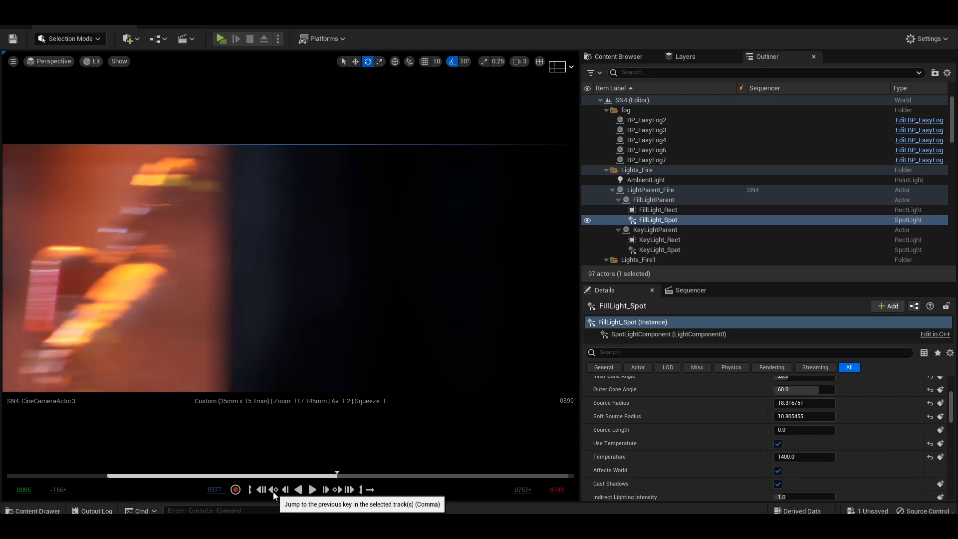
{"action": "left_click", "coordinate": [311, 489]}
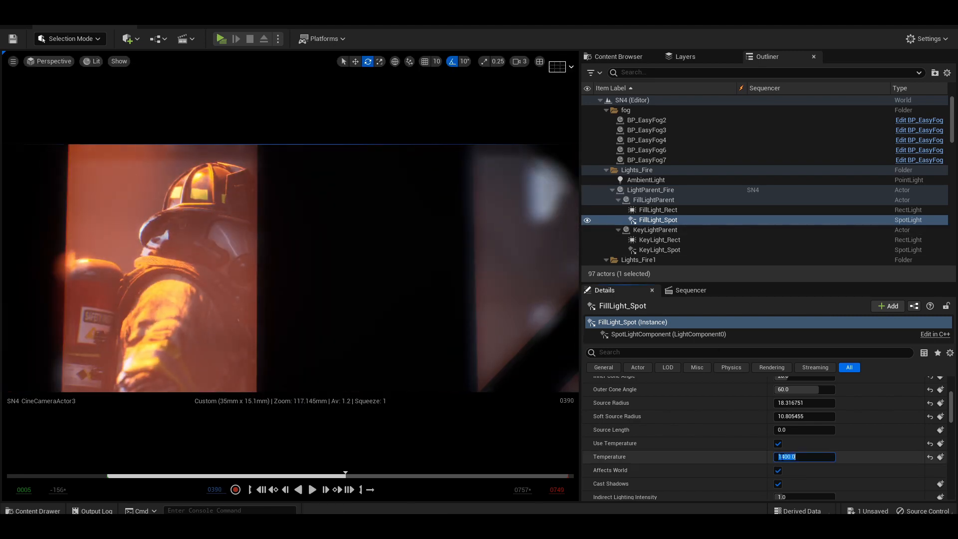
Step: Try temperatures 4100, 210 and 2300 on the fill spotlight, settle on 2800, and select KeyLight_Spot
{"action": "type", "text": "4100.0"}
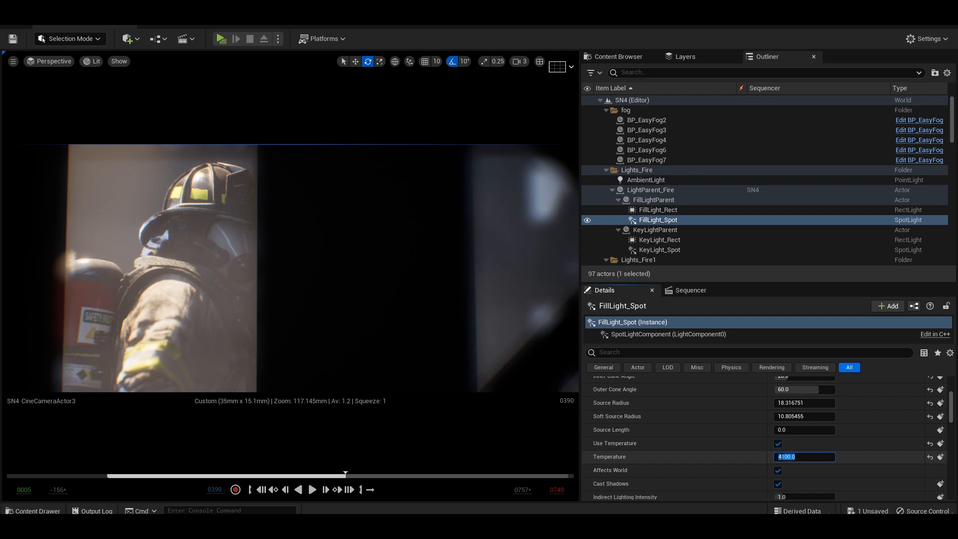
{"action": "type", "text": "210"}
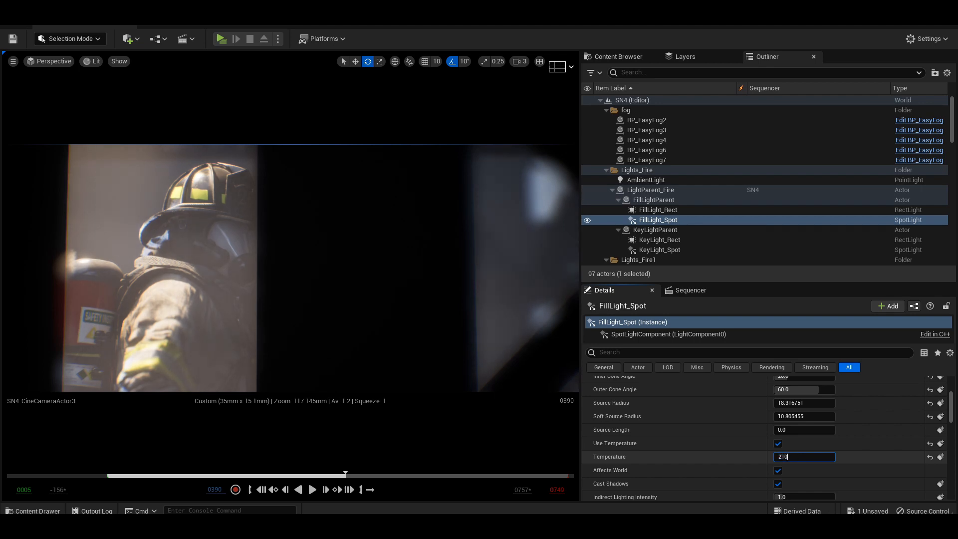
{"action": "type", "text": "2300"}
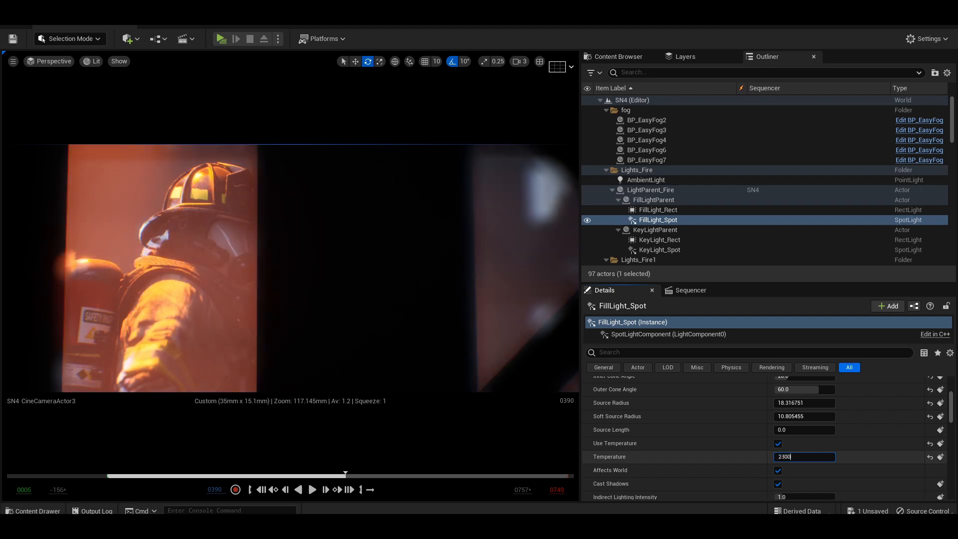
{"action": "type", "text": "2800.0"}
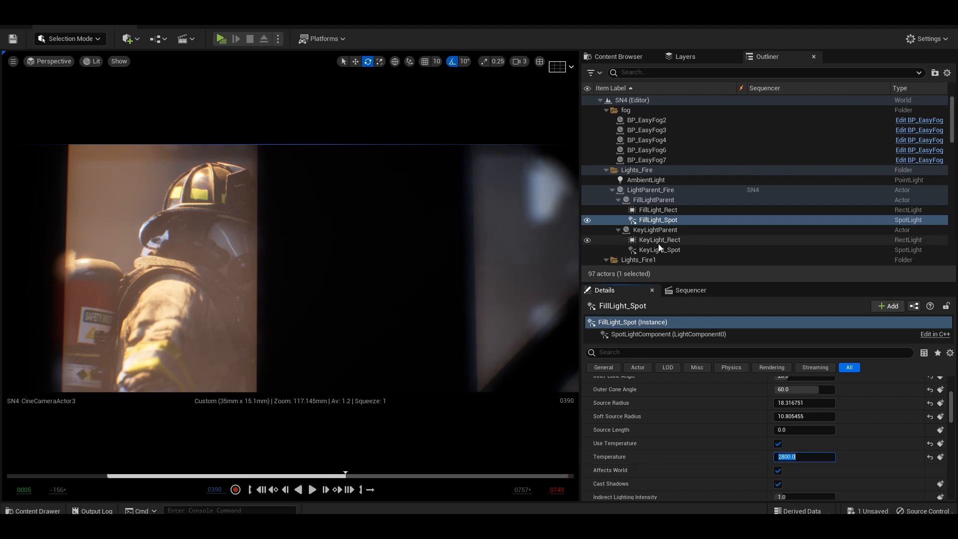
{"action": "left_click", "coordinate": [659, 250]}
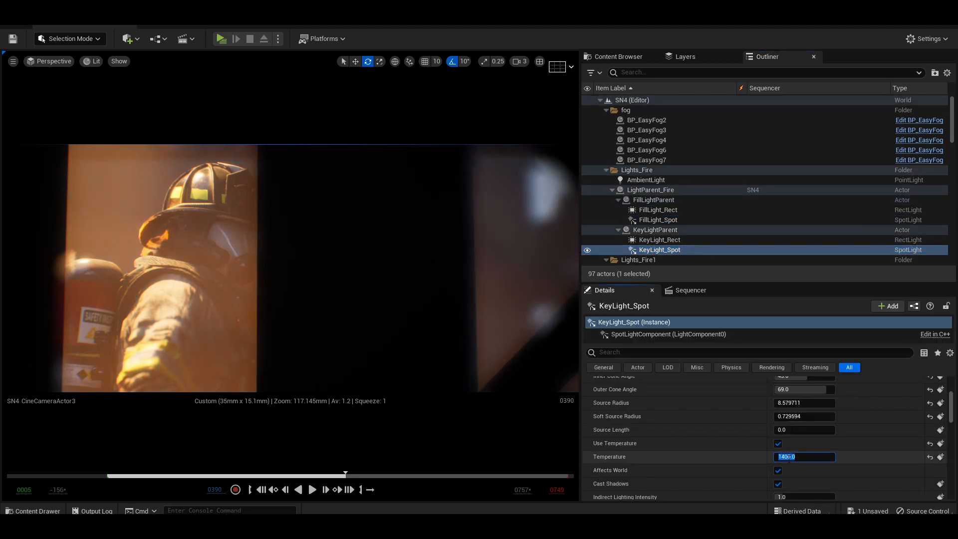
Step: On the side shot toggle FillLight_Spot between 2800 and 9500, check KeyLight_Spot, and select BP_EasyFog7
{"action": "left_click_drag", "start_coordinate": [345, 475], "coordinate": [323, 475]}
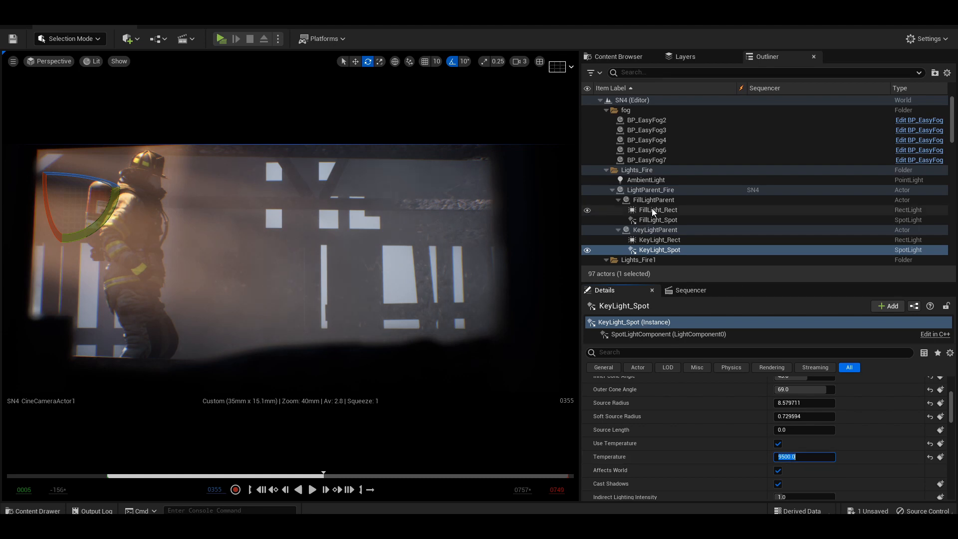
{"action": "left_click", "coordinate": [658, 220]}
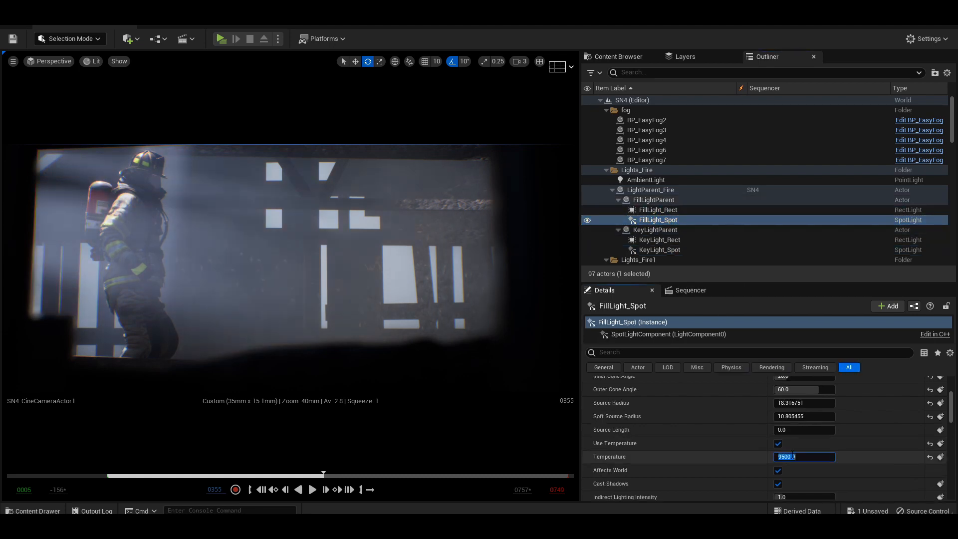
{"action": "type", "text": "2800"}
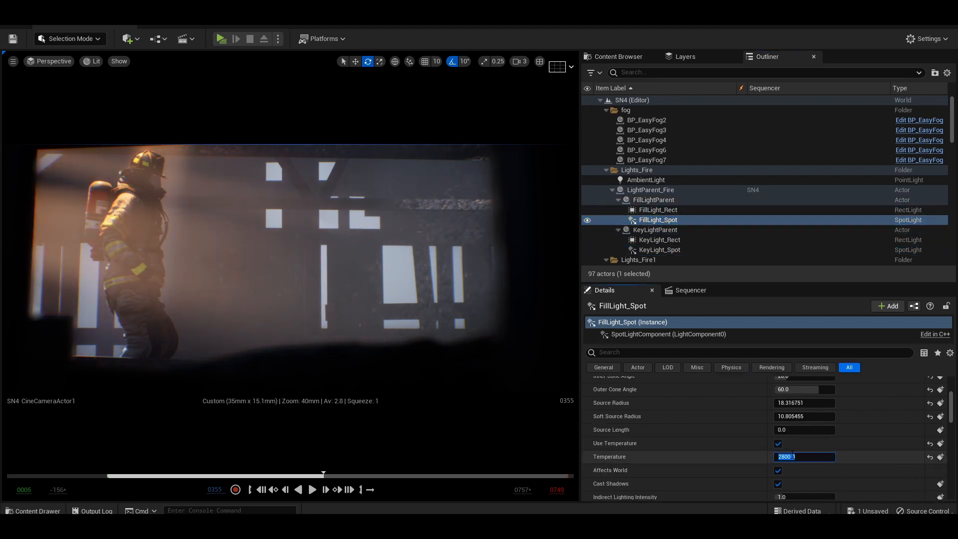
{"action": "type", "text": "9500"}
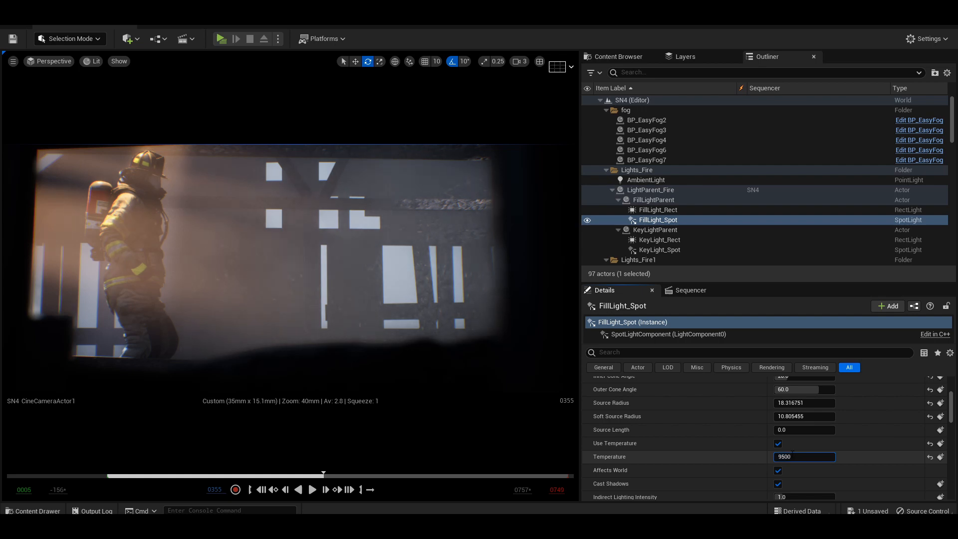
{"action": "left_click", "coordinate": [660, 250]}
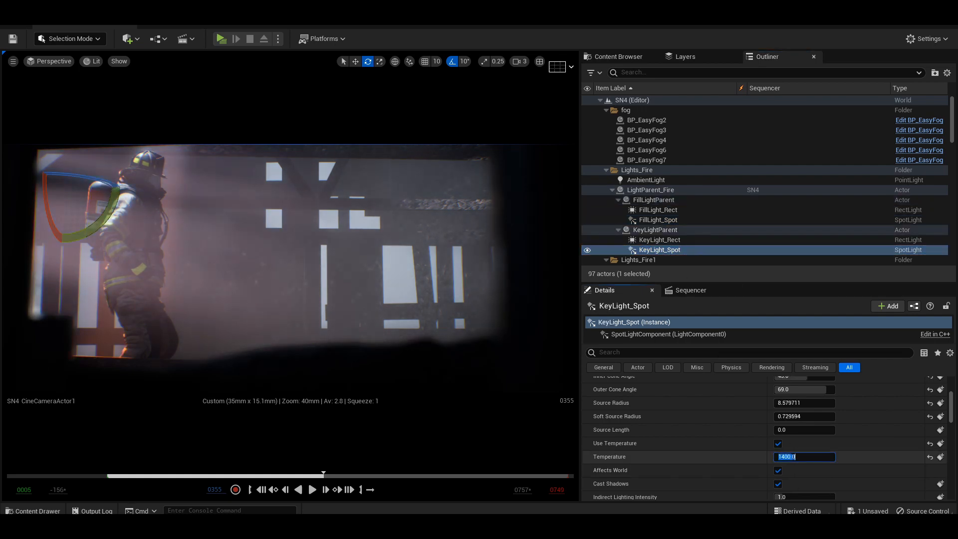
{"action": "left_click", "coordinate": [660, 240]}
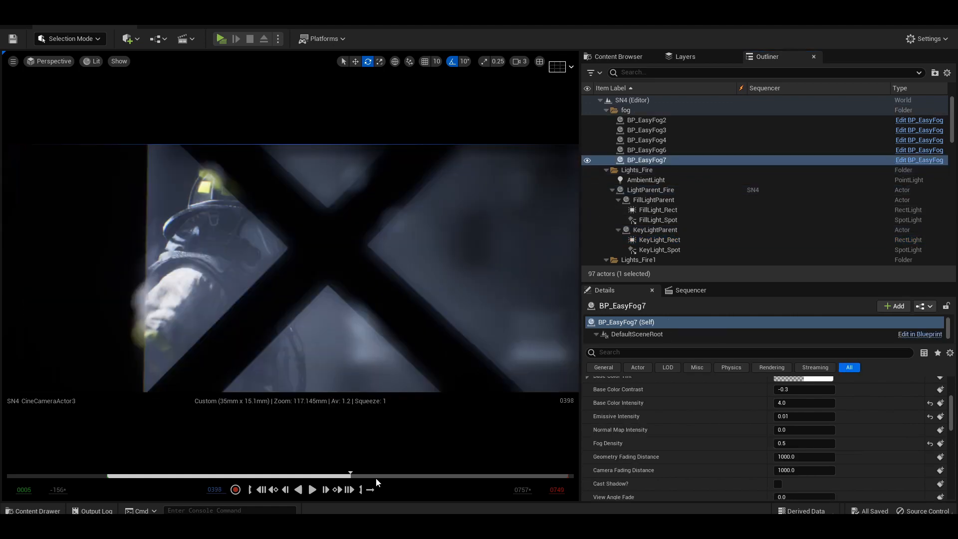
Step: Scrub to the firefighter side shot and give BP_EasyFog6 an emissive intensity of 0.02
{"action": "left_click_drag", "start_coordinate": [351, 473], "coordinate": [498, 473]}
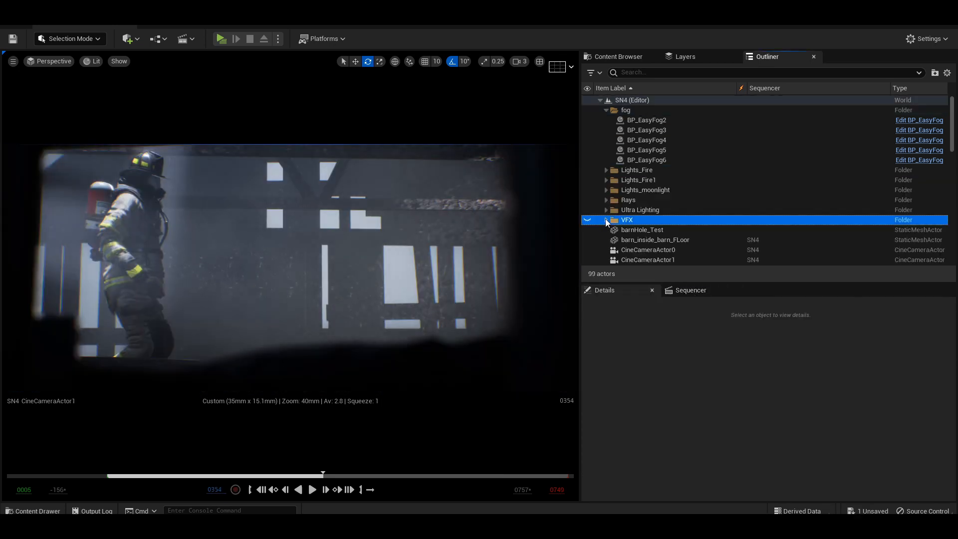
{"action": "left_click", "coordinate": [607, 219]}
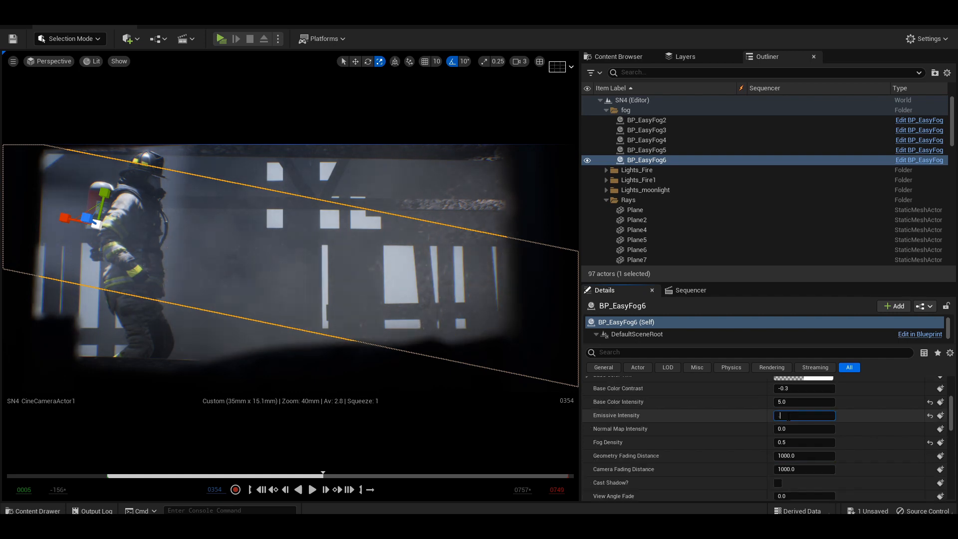
{"action": "type", "text": "0.02"}
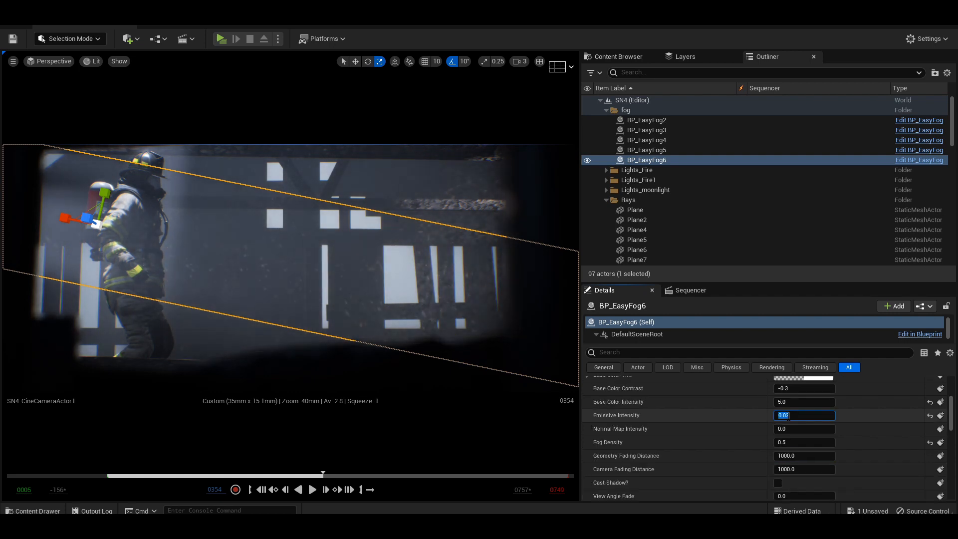